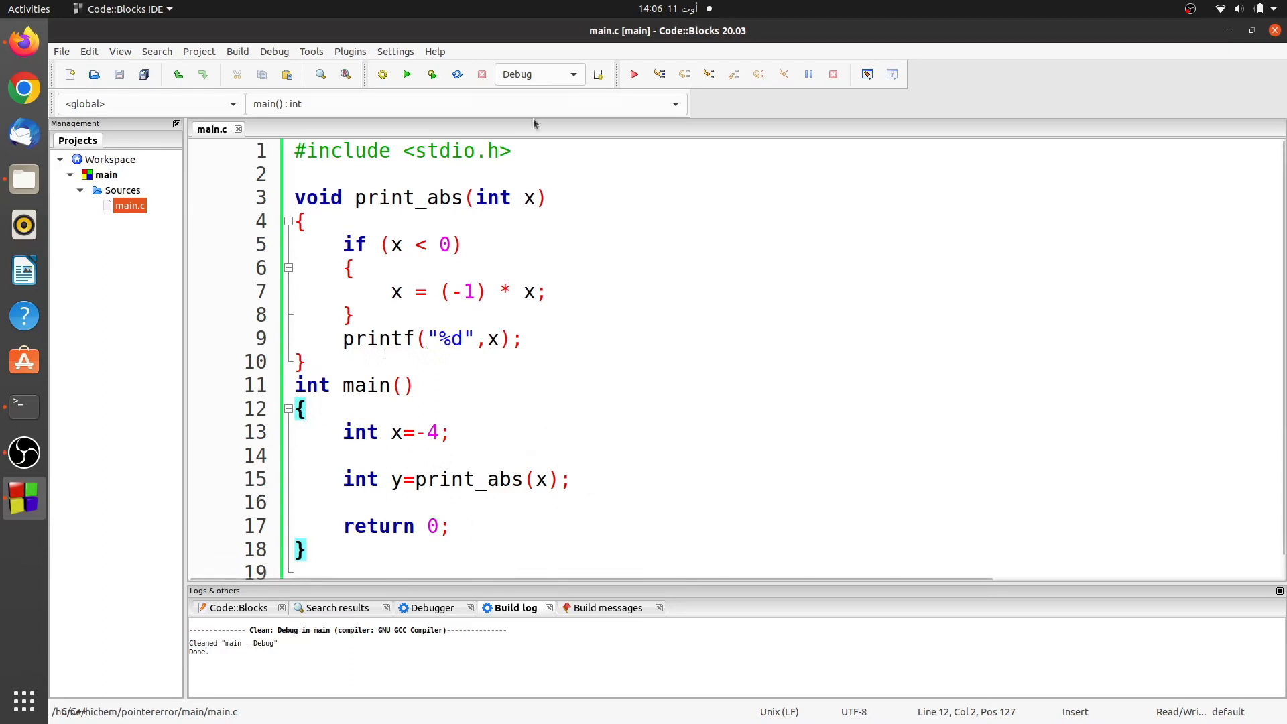
pyautogui.moveTo(382, 74)
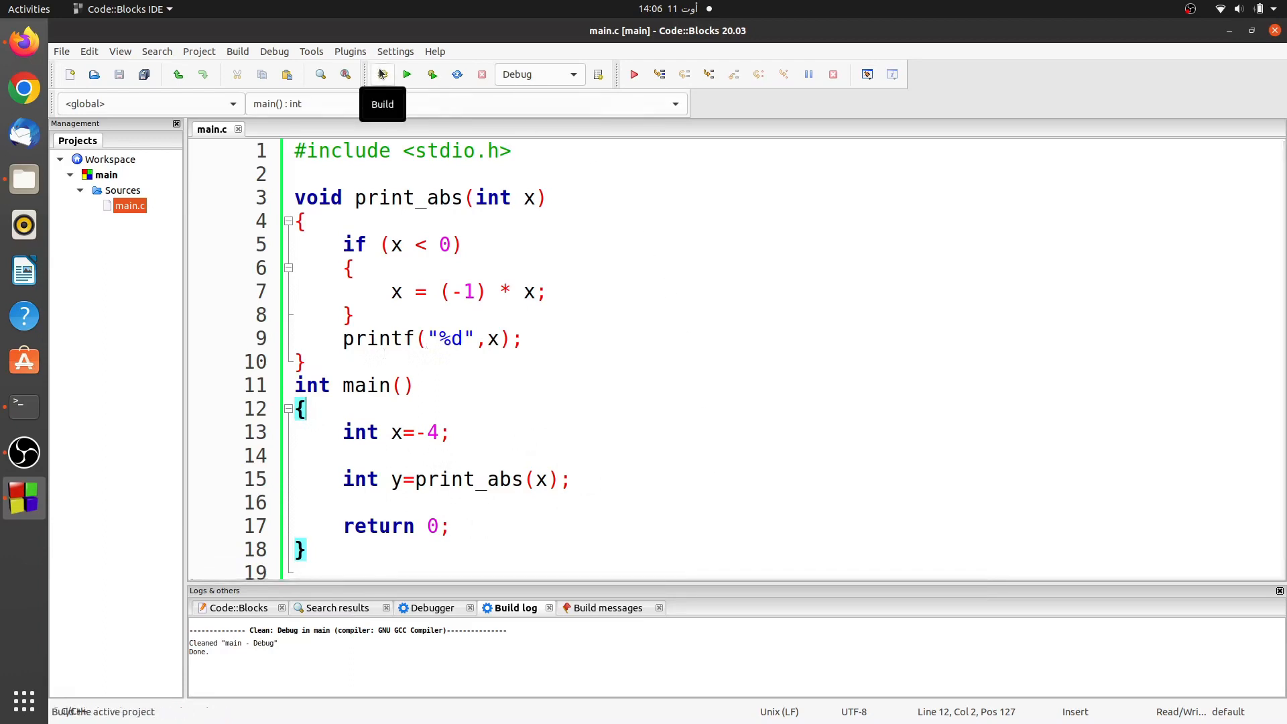
# Step: Build the project, revealing the error that line 15 uses print_abs's void value
pyautogui.click(382, 75)
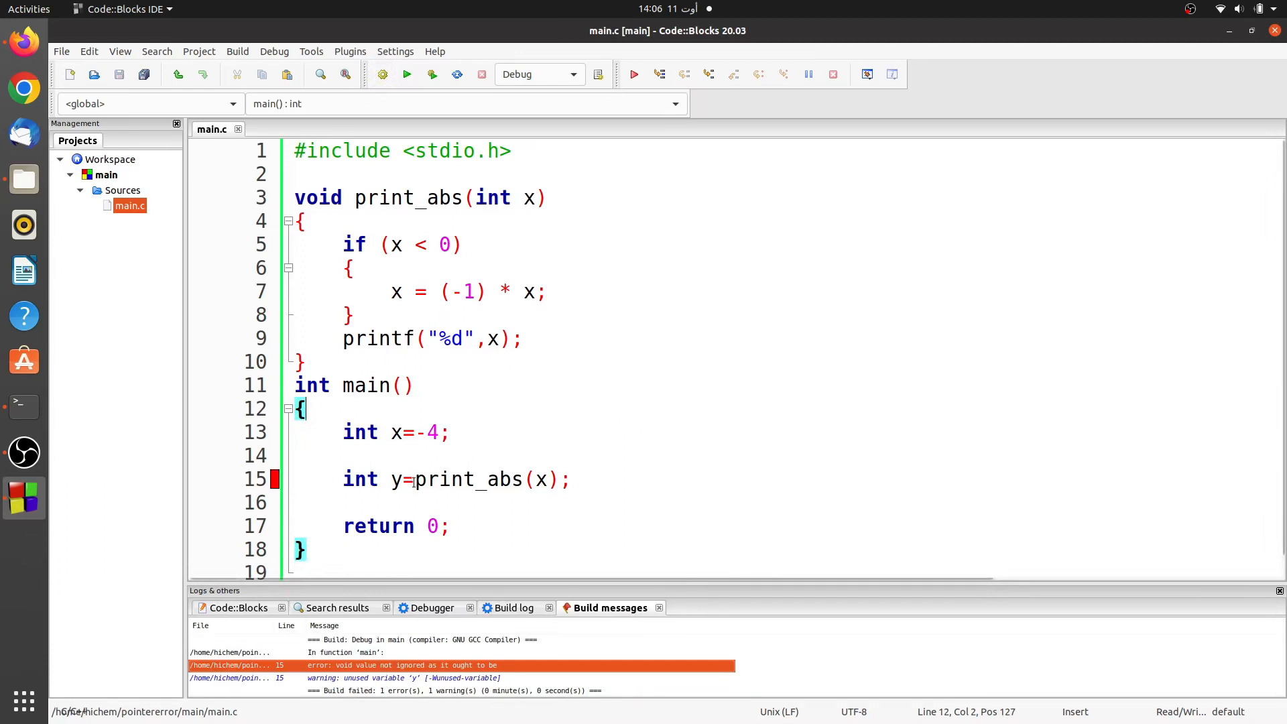
# Step: Delete 'int y=' so line 15 just calls print_abs(x), then rebuild with 0 errors and 0 warnings
pyautogui.press('BackSpace')
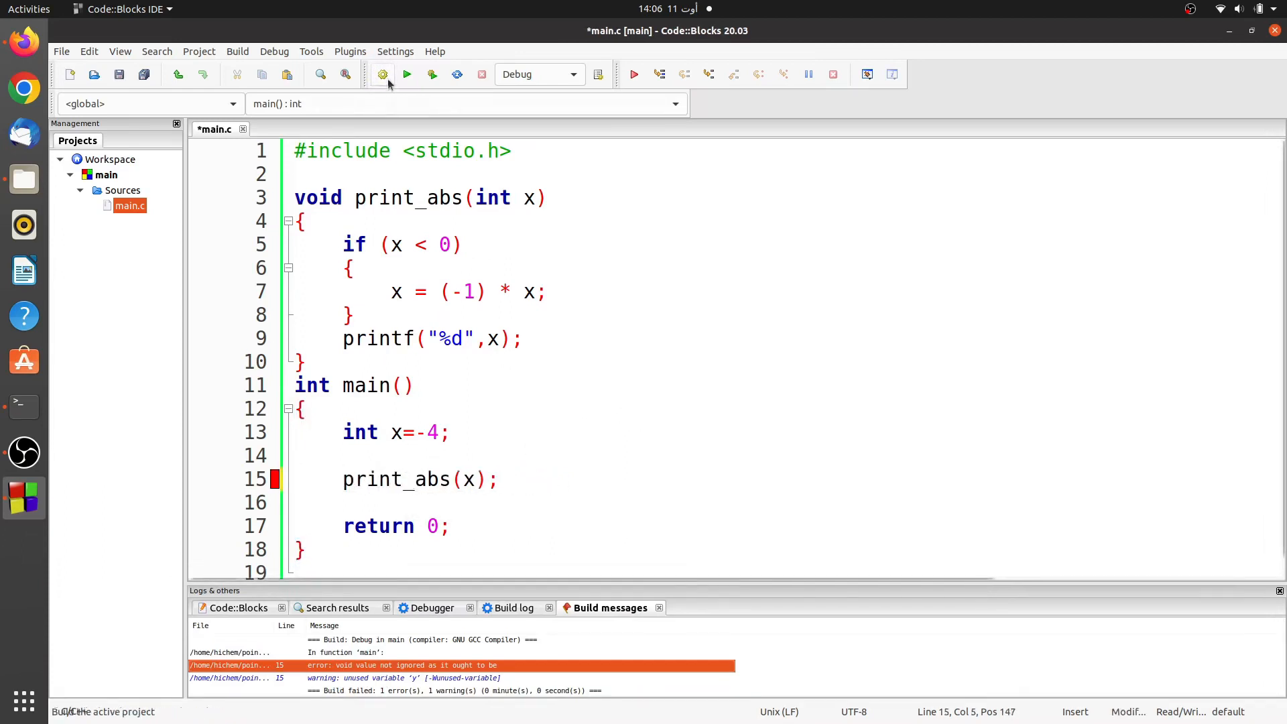
pyautogui.click(382, 75)
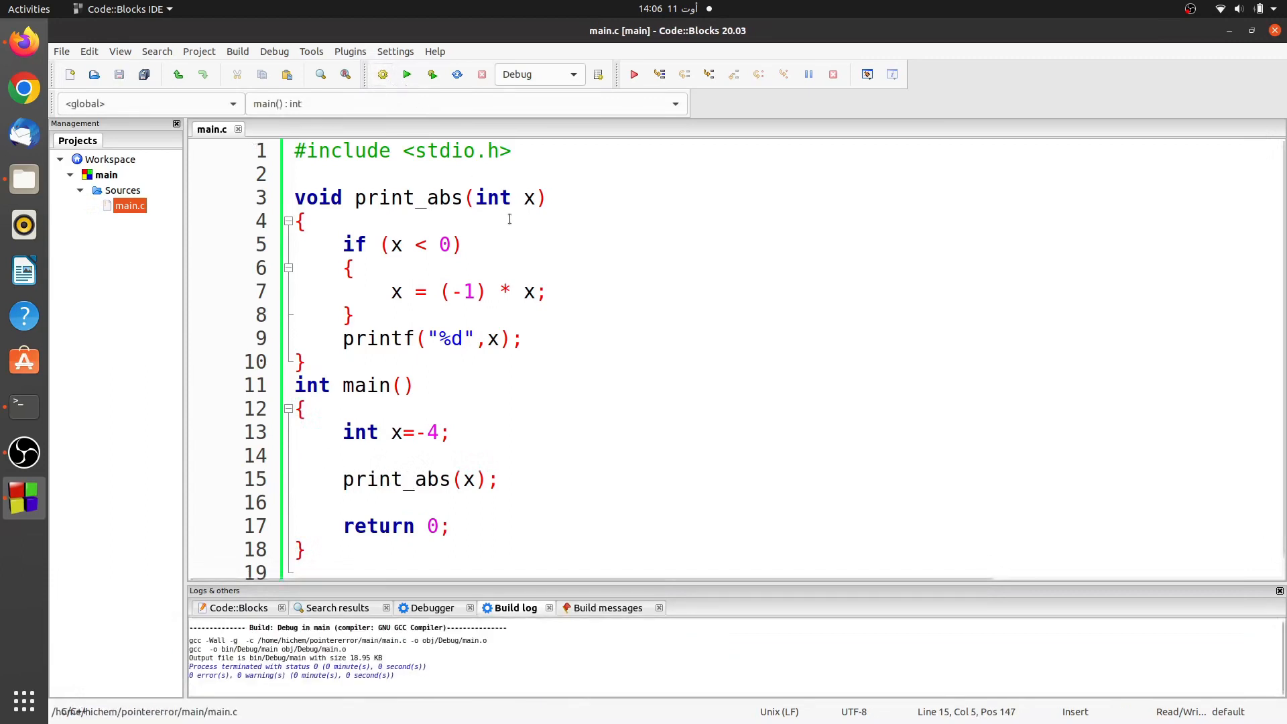